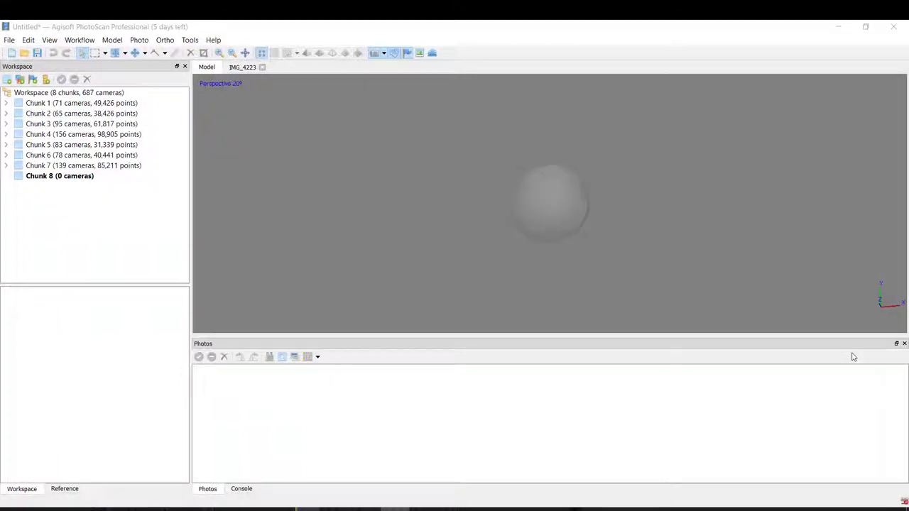
mouse_move(392, 122)
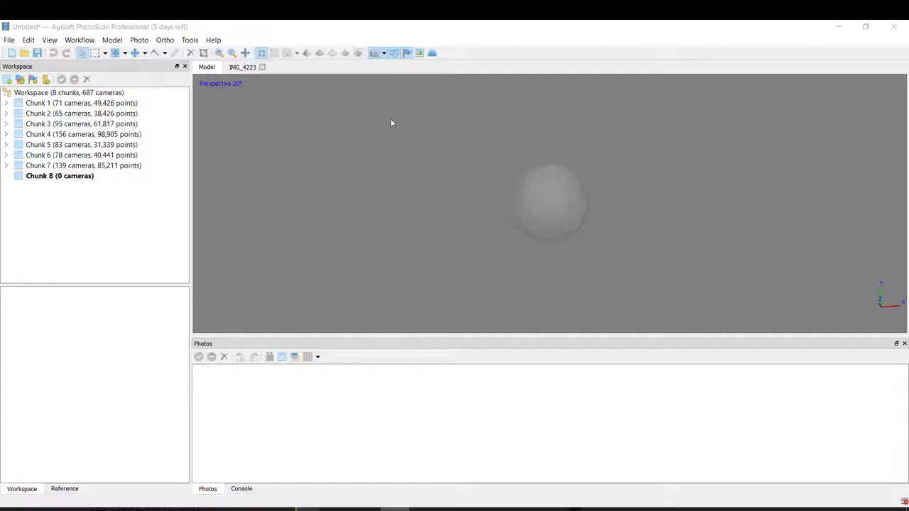
mouse_move(428, 147)
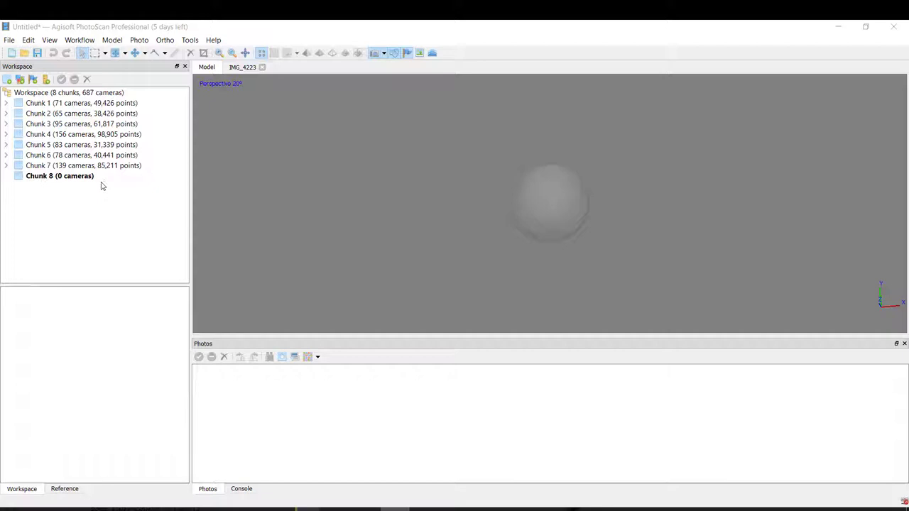
Step: Import the Coral 9 photo folder into the empty Chunk 8
left_click(59, 177)
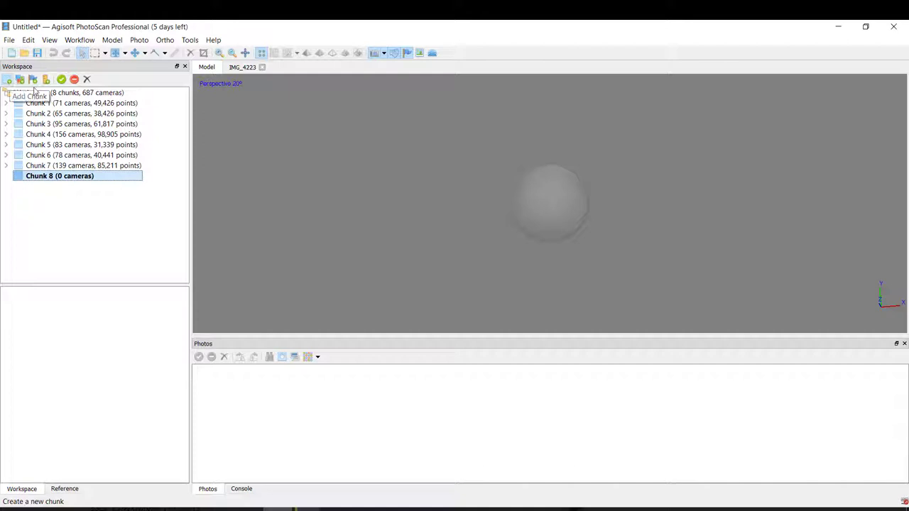
left_click(32, 79)
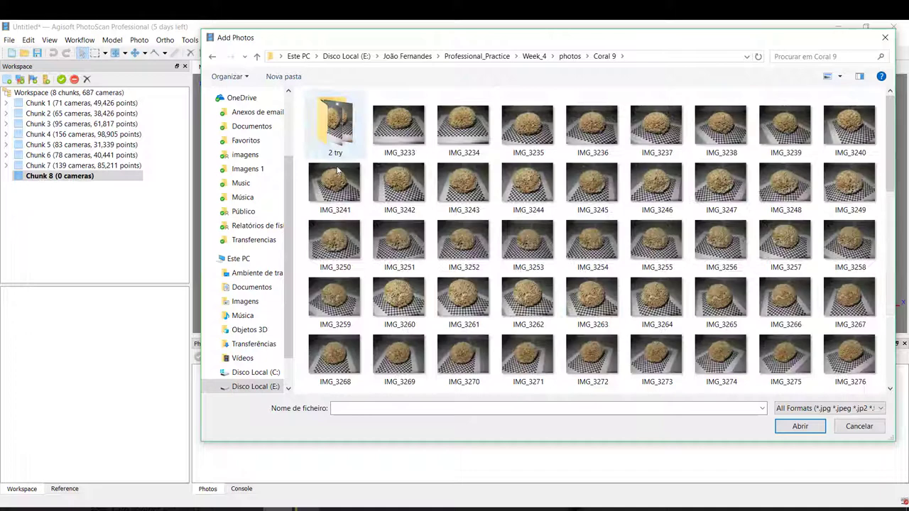
left_click(800, 426)
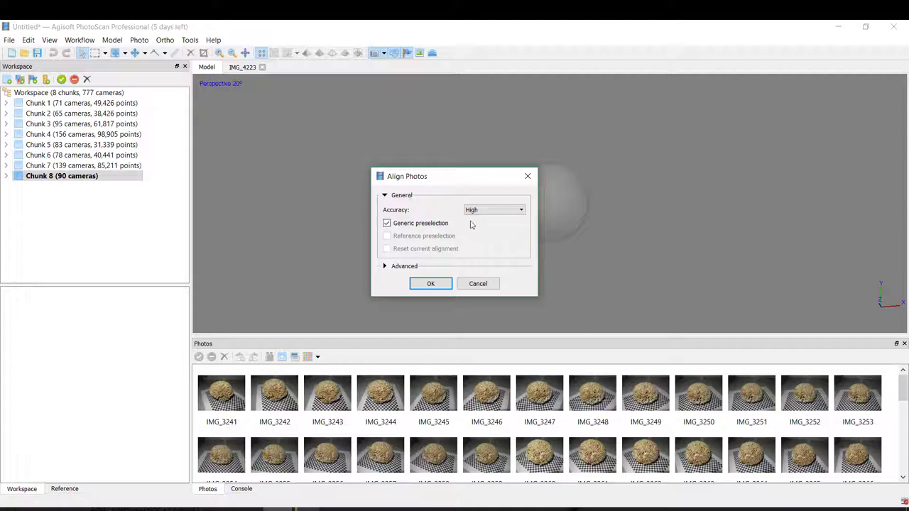
mouse_move(488, 219)
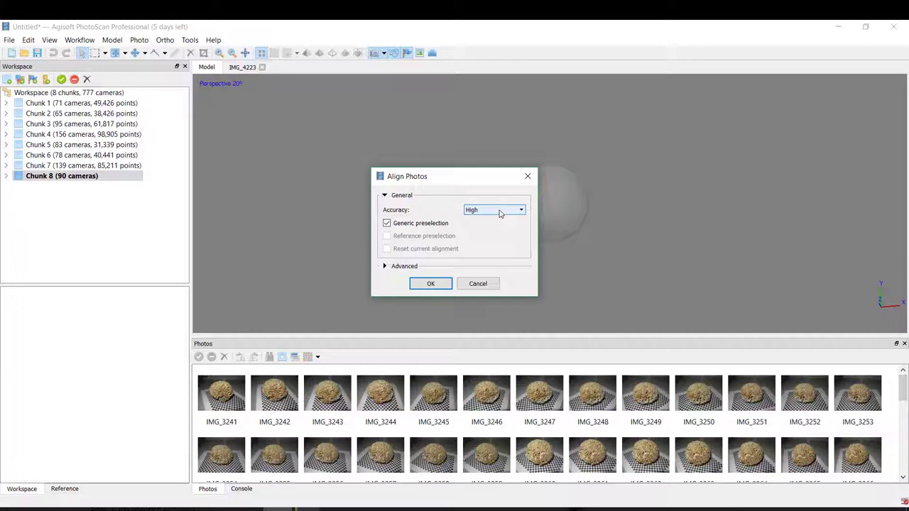
Step: Review the Accuracy choices (High) in Align Photos and close the dialog
left_click(520, 210)
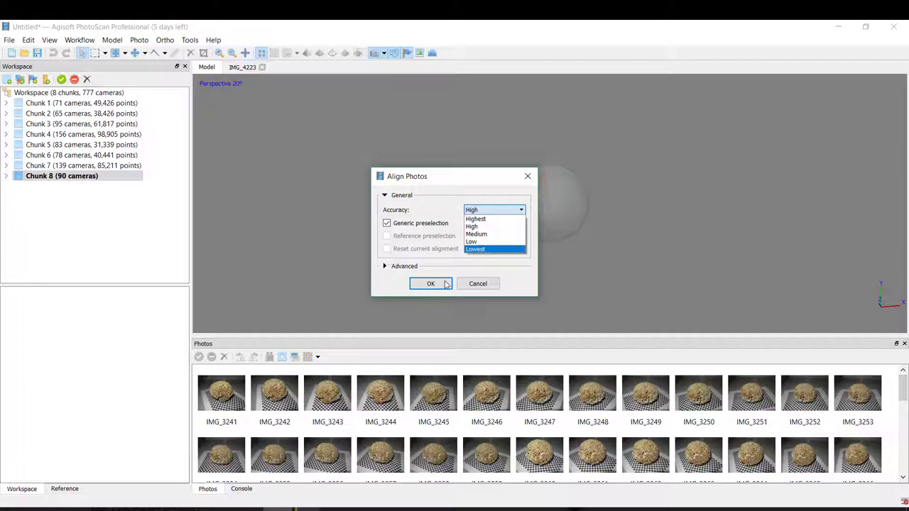
left_click(430, 284)
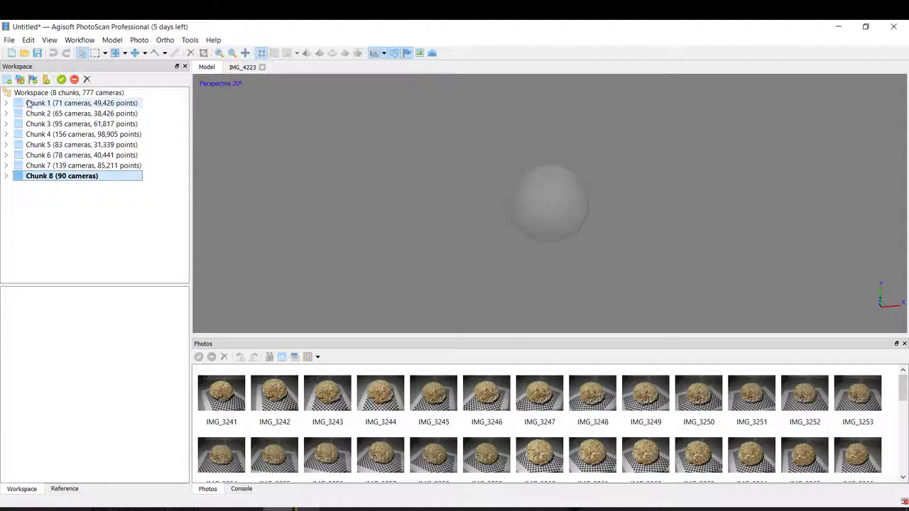
Step: Expand processed Chunk 1 and orbit its tie-point cloud to a side view
left_click(78, 102)
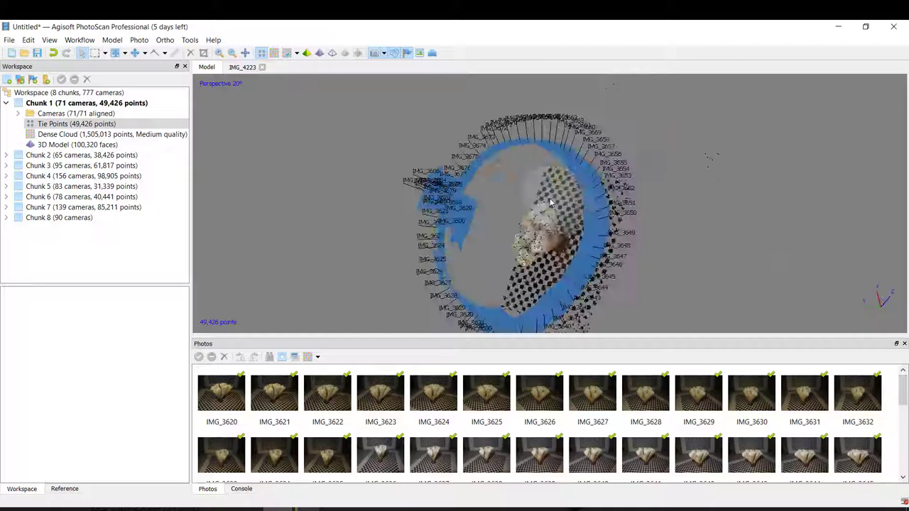
left_click_drag(551, 202, 608, 219)
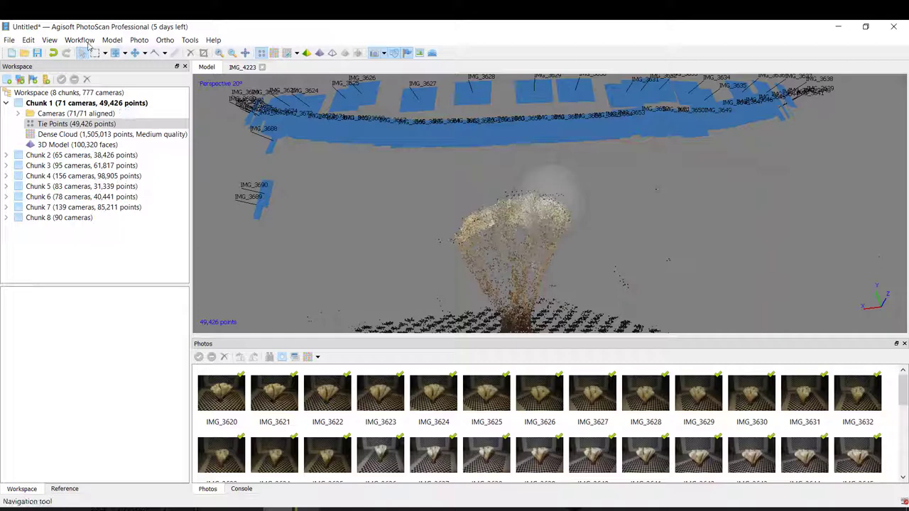
left_click(80, 40)
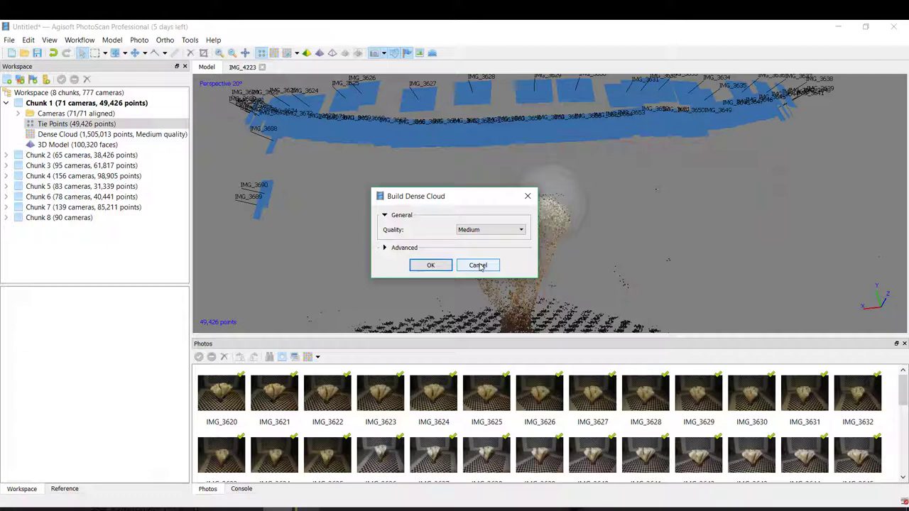
left_click(477, 266)
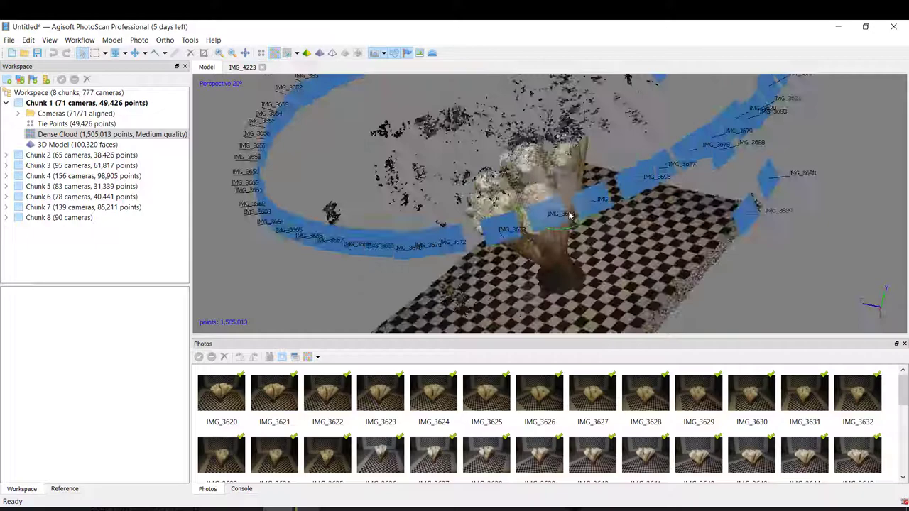
Step: Orbit Chunk 1's dense cloud around the coral on the checkerboard
left_click_drag(569, 213, 571, 202)
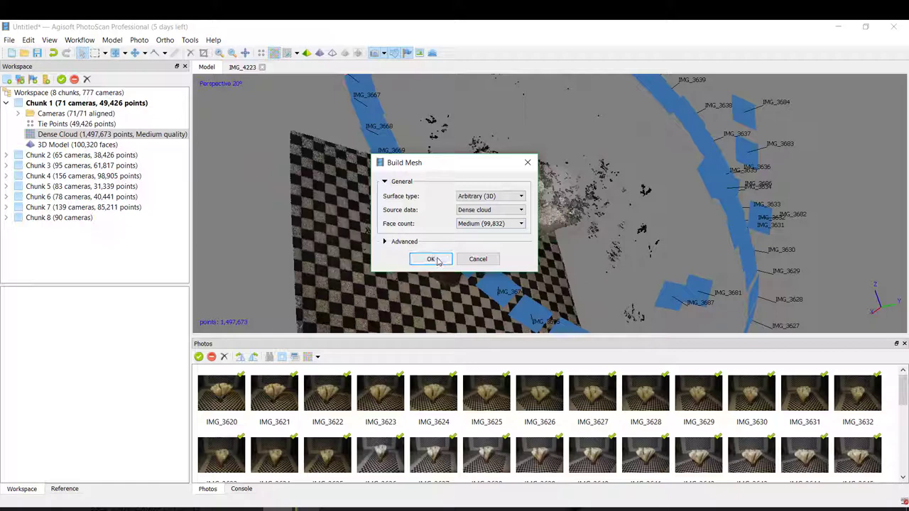
Step: Build the Arbitrary, medium-face mesh from the dense cloud
left_click(430, 258)
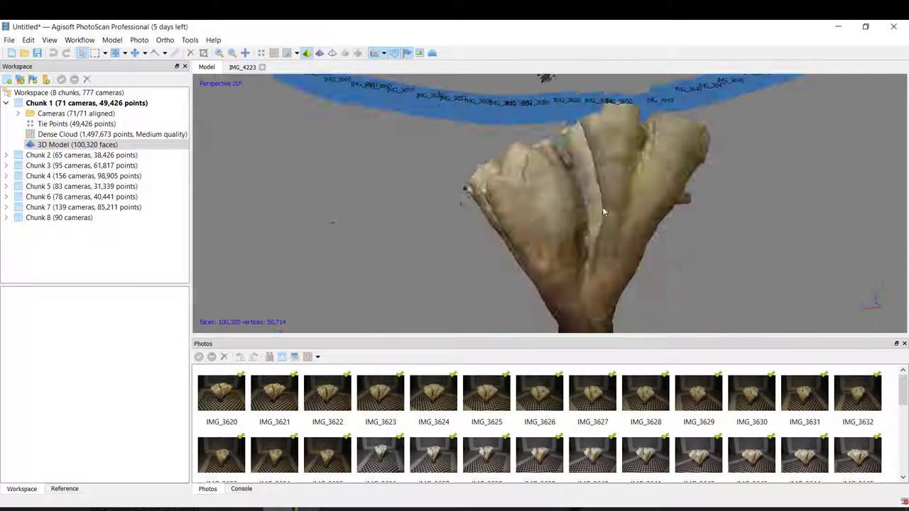
Step: Focus on the textured coral model and orbit it for inspection
double_click(540, 395)
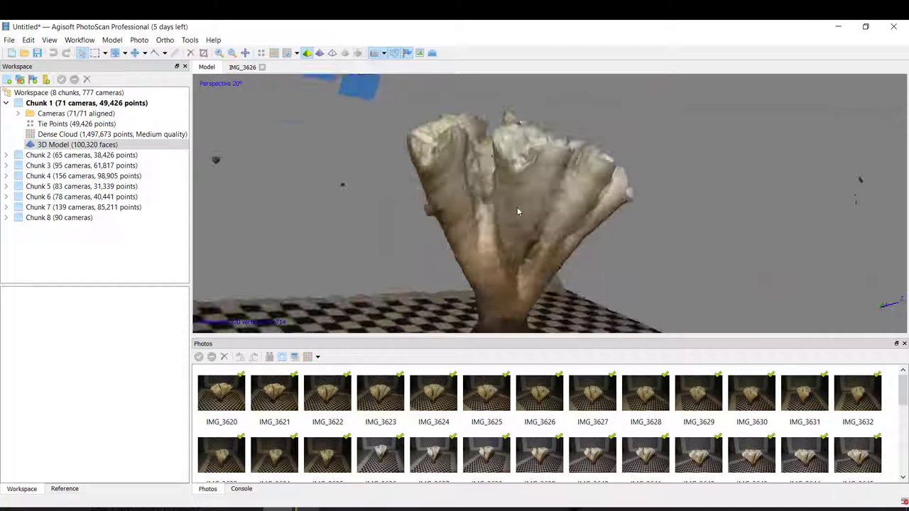
left_click_drag(518, 211, 624, 310)
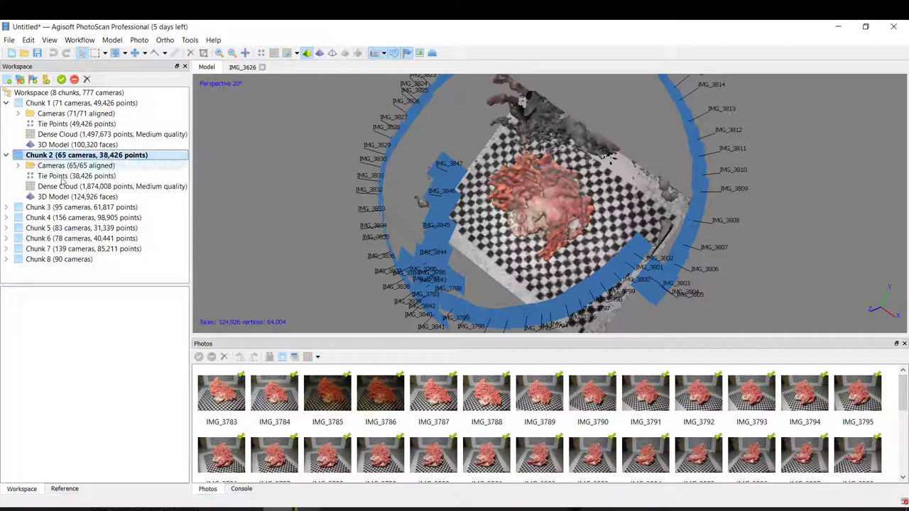
Step: Display Chunk 2's 1,874,008-point dense cloud of the red coral
left_click(71, 186)
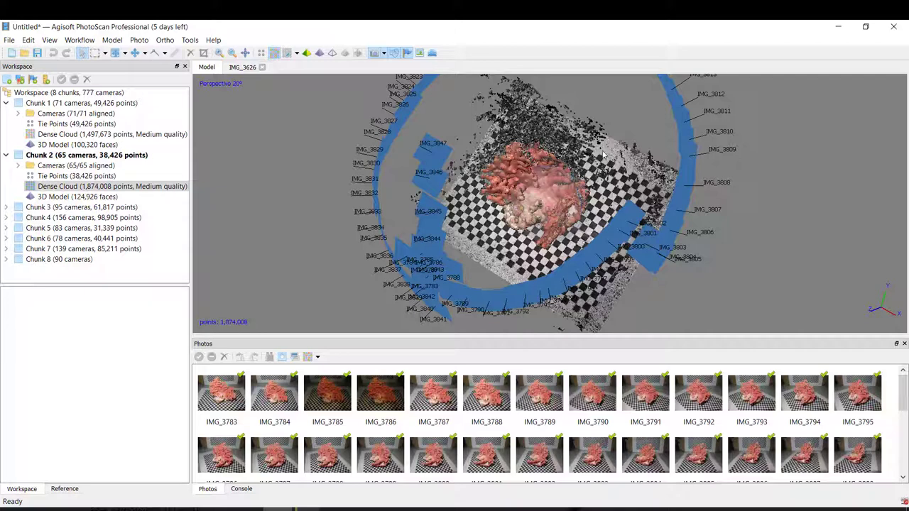